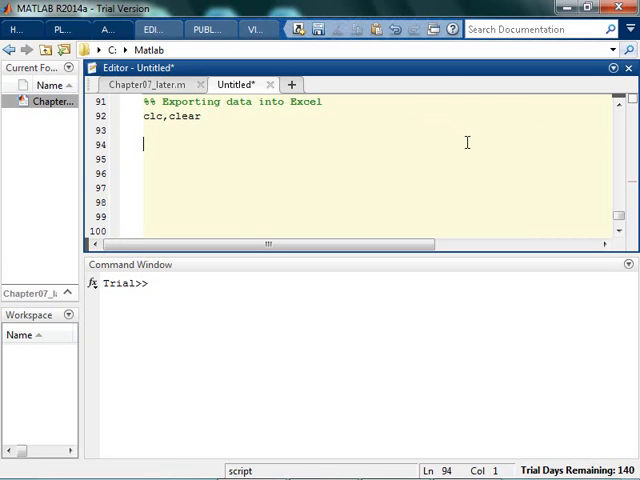
Define topsecretinfo = [3 4 5; 7 8 56; 3 2 2] below the clc,clear line.
{"action": "type", "text": "i"}
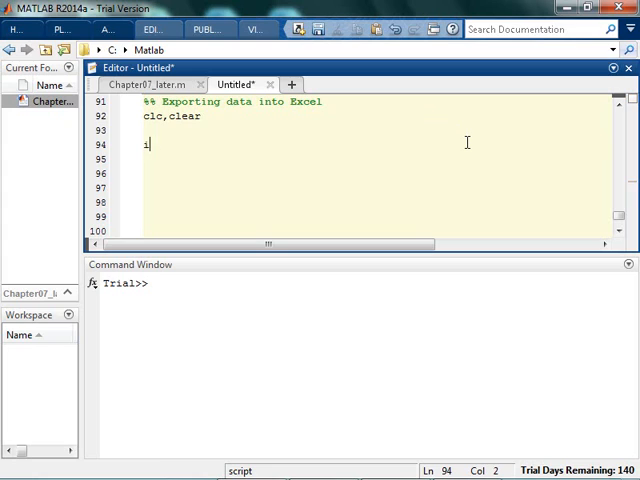
{"action": "type", "text": "op"}
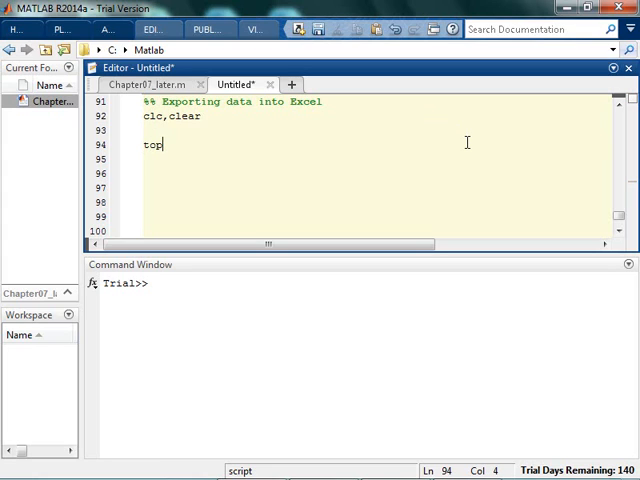
{"action": "type", "text": "secretinfo ="}
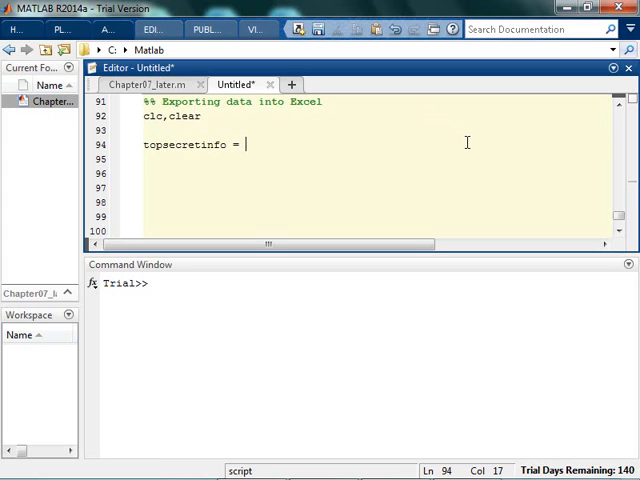
{"action": "type", "text": "[ 3 4 5; 7 8"}
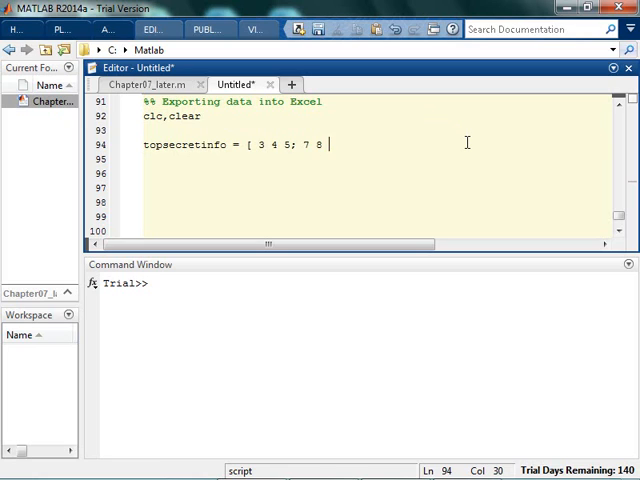
{"action": "type", "text": "6; 3 2 2];"}
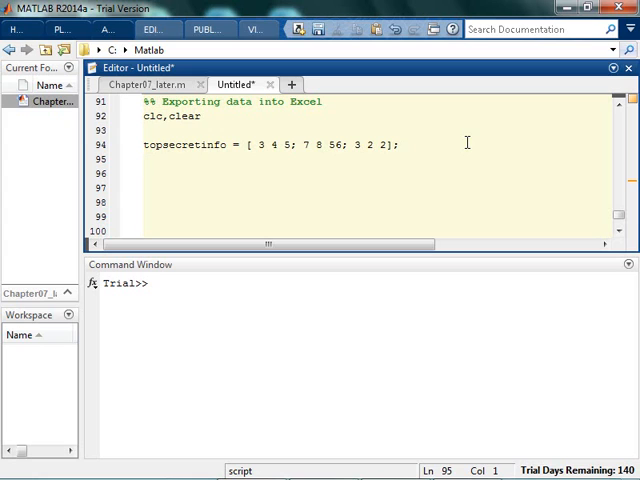
Write the line xlswrite('donotlook.xlsx',topsecretinfo); to export the matrix.
{"action": "type", "text": "xlswrite('"}
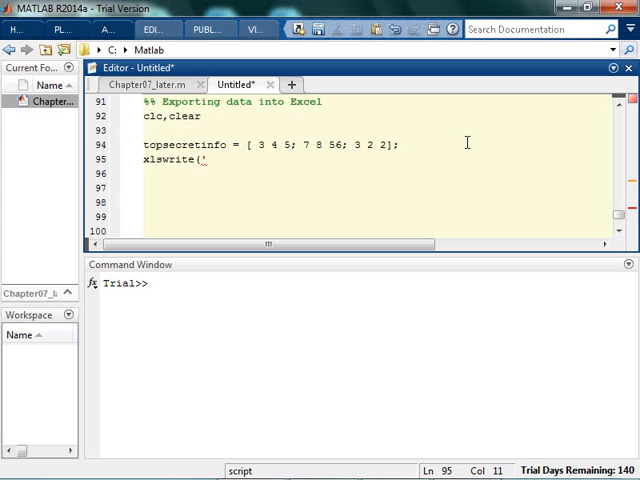
{"action": "type", "text": "secretd"}
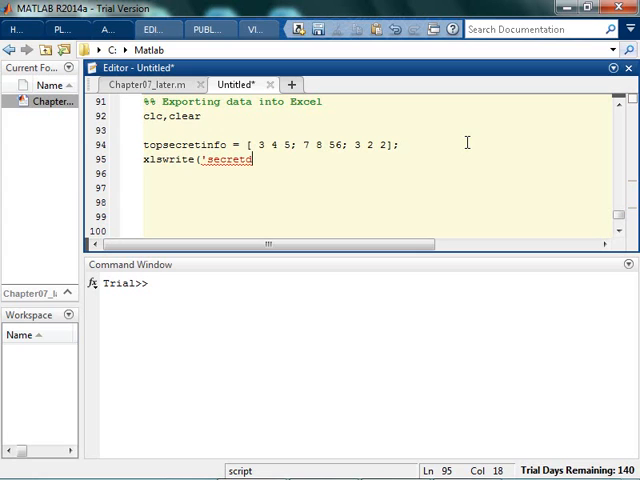
{"action": "type", "text": "donot"}
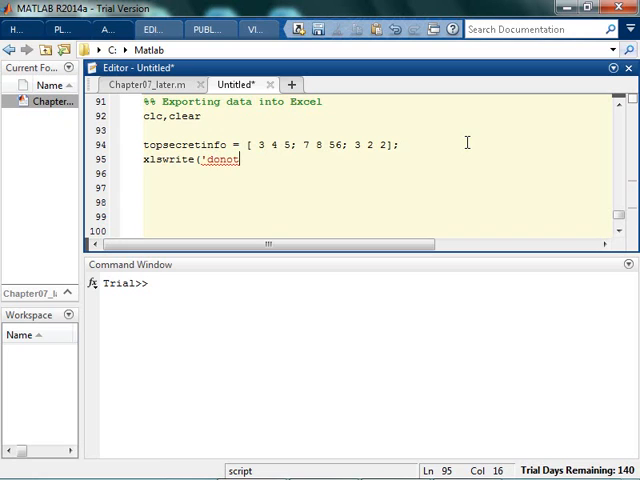
{"action": "type", "text": "look.xlsx"}
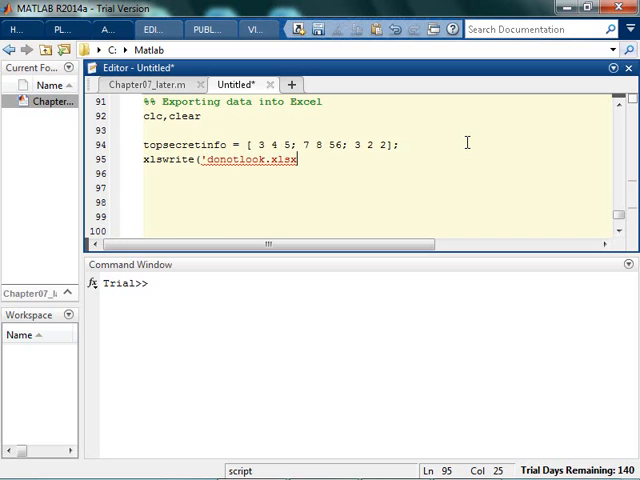
{"action": "type", "text": "',top"}
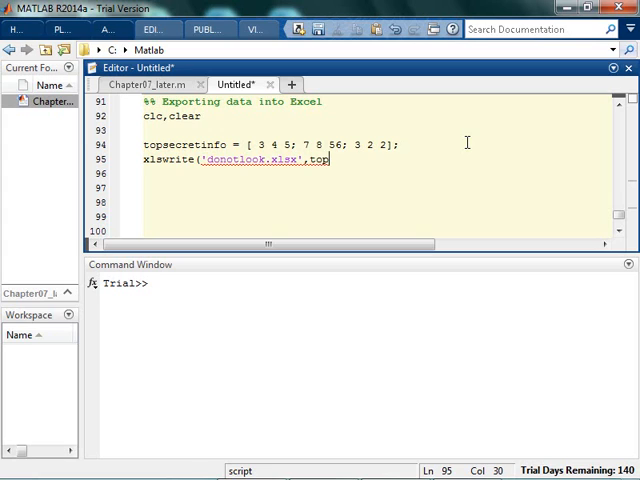
{"action": "type", "text": "secretinfo"}
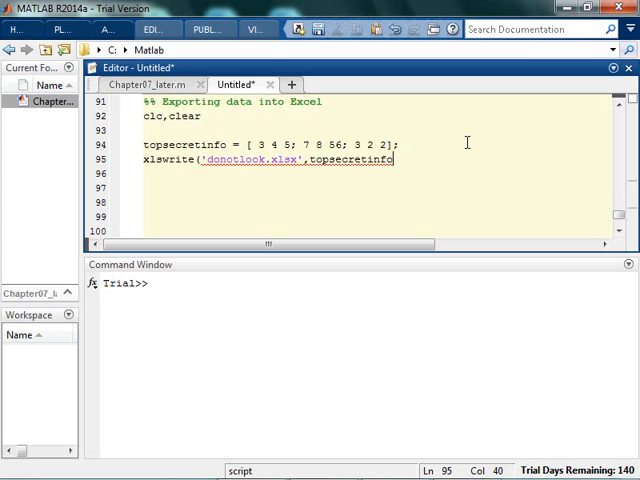
{"action": "type", "text": ");"}
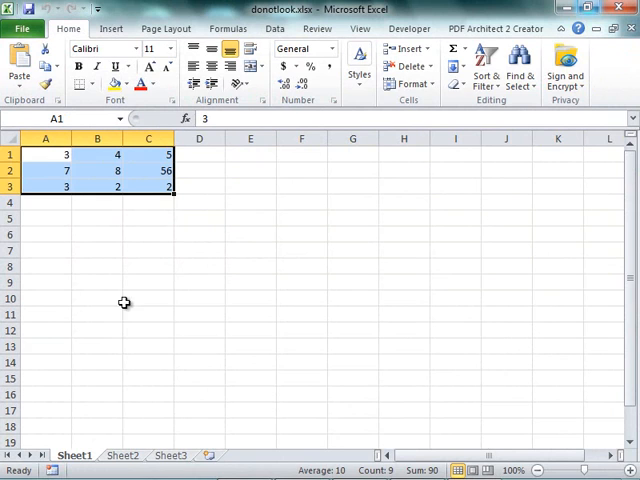
{"action": "mouse_move", "coordinate": [130, 180]}
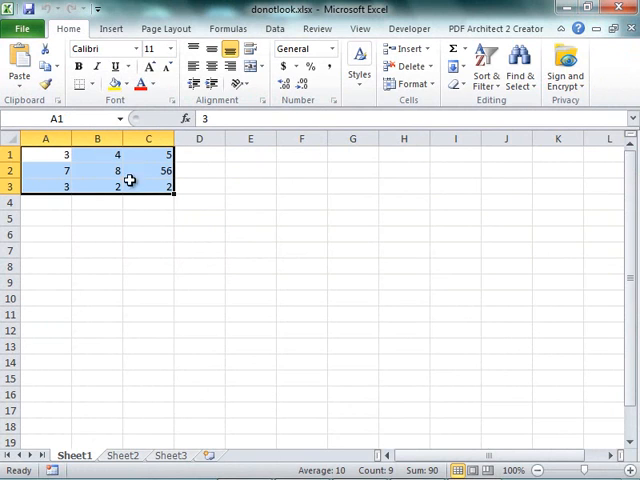
{"action": "mouse_move", "coordinate": [544, 224]}
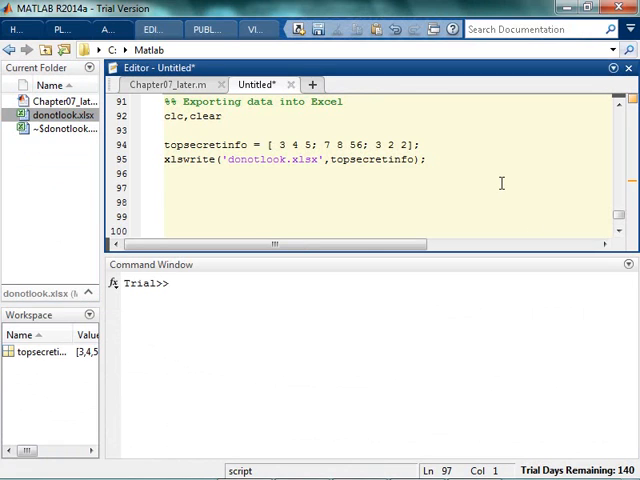
Show help xlswrite in the Command Window and read its sheet and range arguments.
{"action": "type", "text": "hel"}
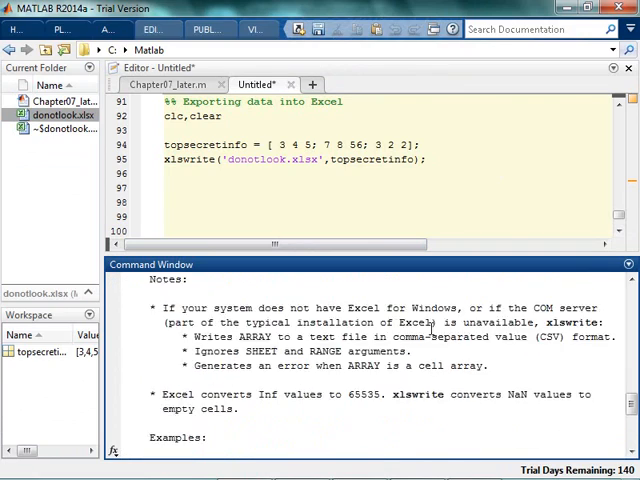
{"action": "scroll", "scroll_direction": "down", "scroll_amount": 3}
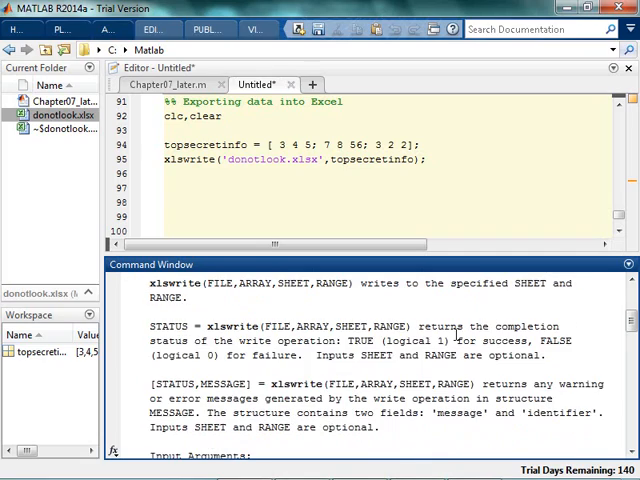
{"action": "scroll", "scroll_direction": "down", "scroll_amount": 3}
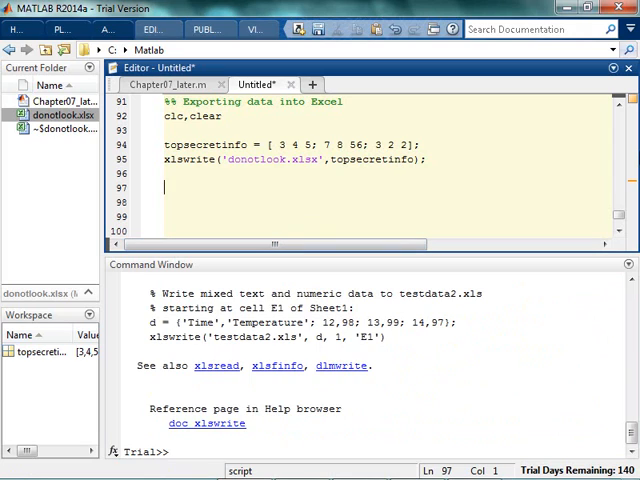
Add comments planning inserts into tabs called 'kitties' and 'puppies'.
{"action": "type", "text": "% Insert"}
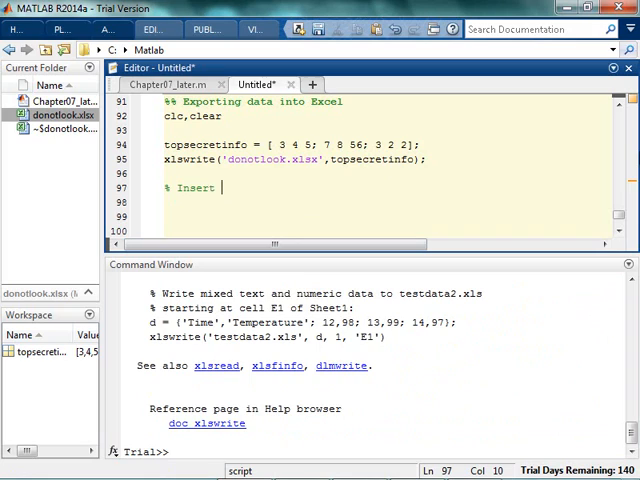
{"action": "type", "text": "more data into a tab called 'kitties"}
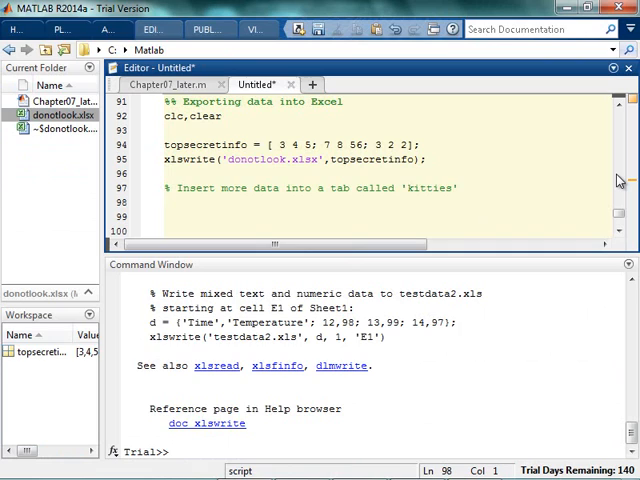
{"action": "type", "text": "% Insert more data into a tab called 'kitties'"}
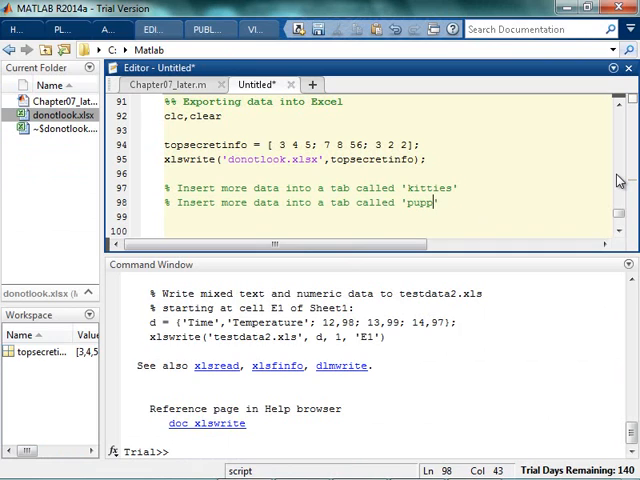
{"action": "type", "text": "ies', but sta"}
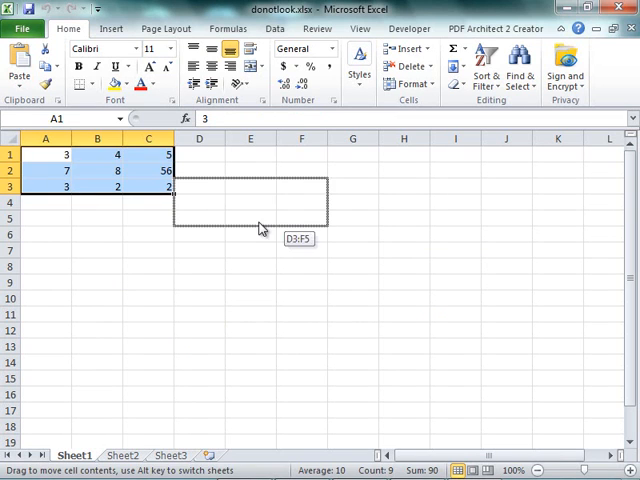
Preview in Excel where the matrix block would sit starting at cell D3.
{"action": "left_click_drag", "start_coordinate": [100, 170], "coordinate": [250, 210]}
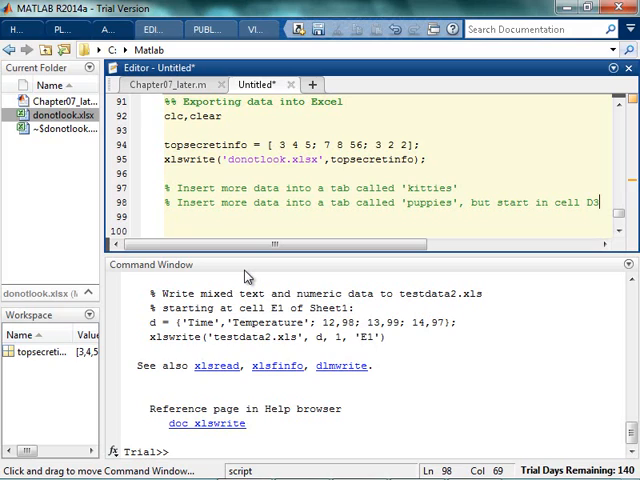
Add xlswrite('donotlook.xlsx',topsecretinfo*2,'kitties'); and run the script.
{"action": "key", "text": "enter"}
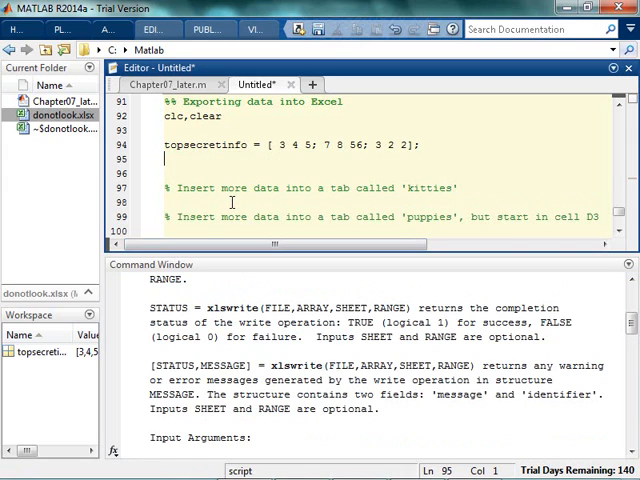
{"action": "type", "text": "xlswrite('donotlook.xlsx',topsecretinfo);"}
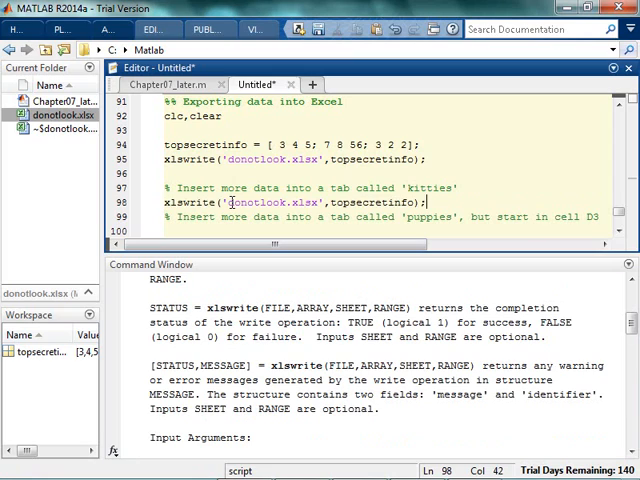
{"action": "type", "text": "*2"}
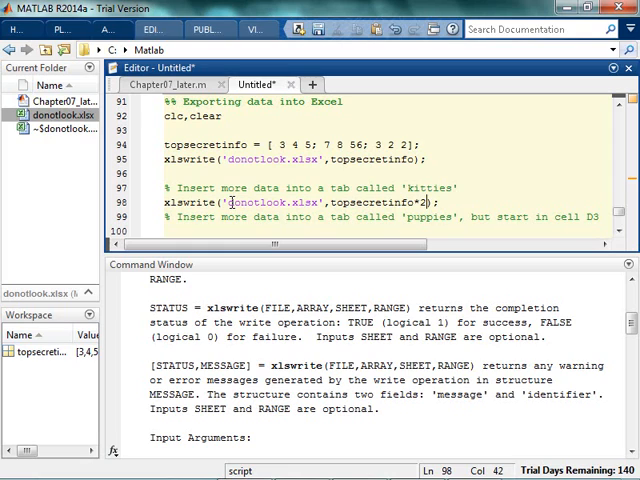
{"action": "type", "text": ",'"}
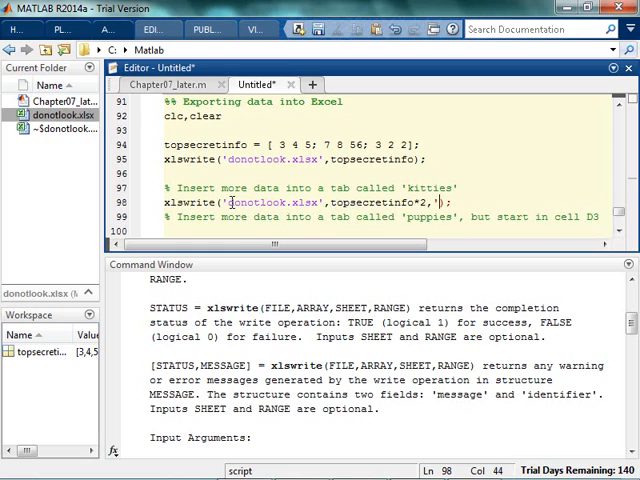
{"action": "type", "text": "kitties"}
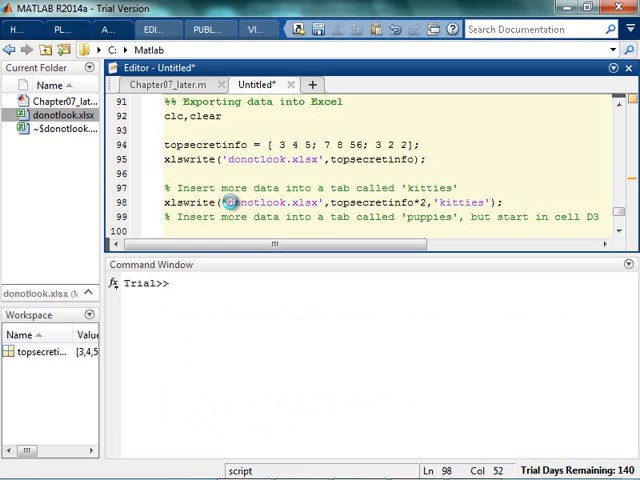
{"action": "key", "text": "F5"}
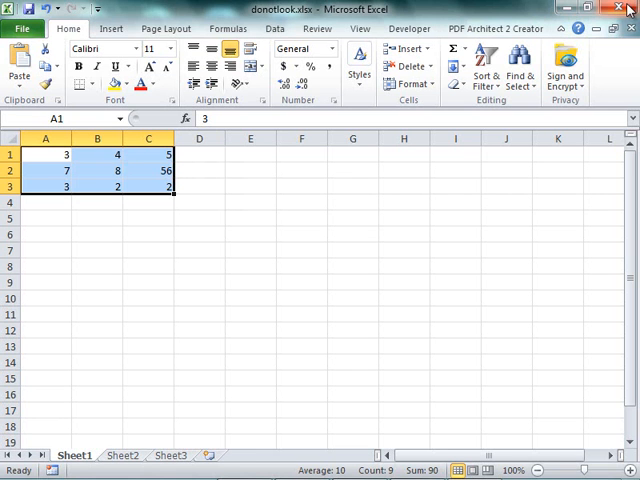
Close donotlook.xlsx in Excel, choosing Don't Save.
{"action": "left_click", "coordinate": [628, 8]}
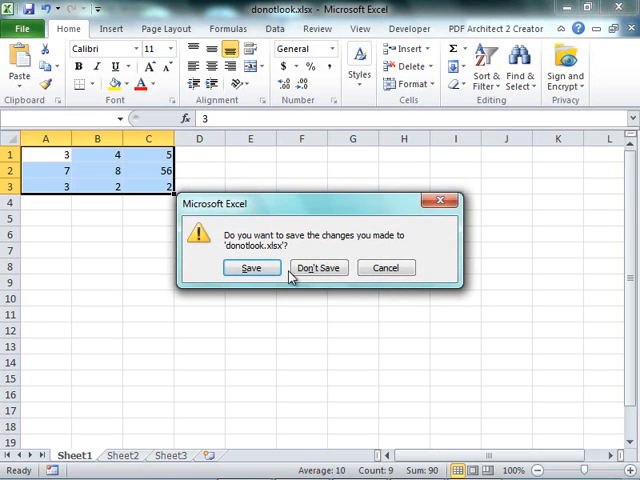
{"action": "left_click", "coordinate": [318, 268]}
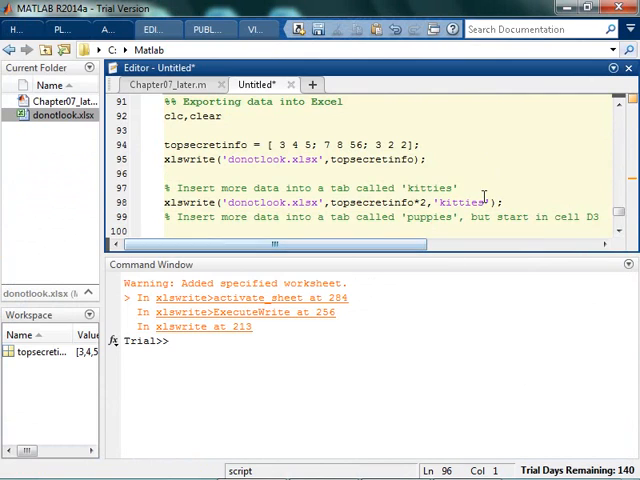
Add xlswrite('donotlook.xlsx',topsecretinfo*3,'puppies','D3'); under the puppies comment.
{"action": "scroll", "scroll_direction": "down", "scroll_amount": 3}
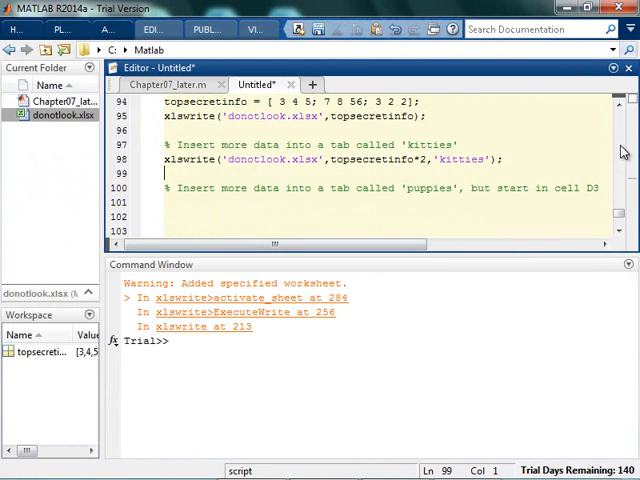
{"action": "type", "text": "xlswrite('donotlook.xlsx',topsecretinfo*2,'kitties');"}
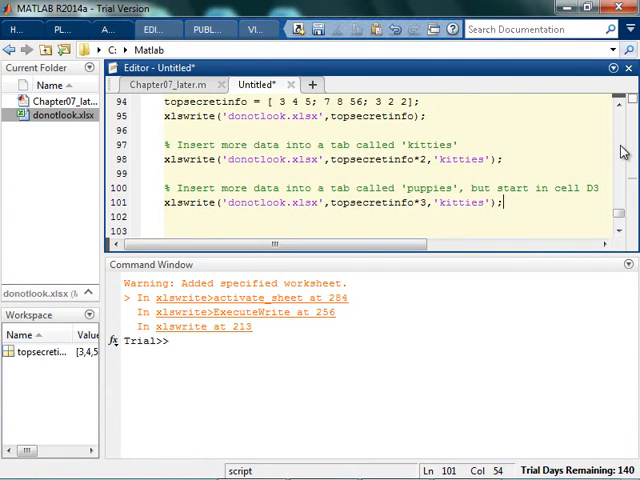
{"action": "type", "text": "pupp"}
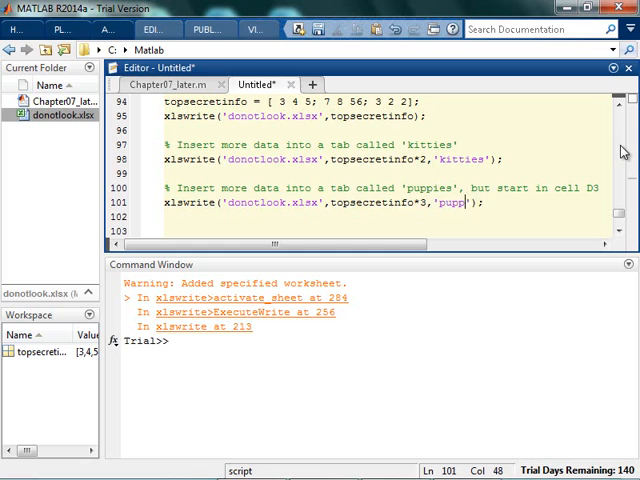
{"action": "type", "text": "ies','D3'"}
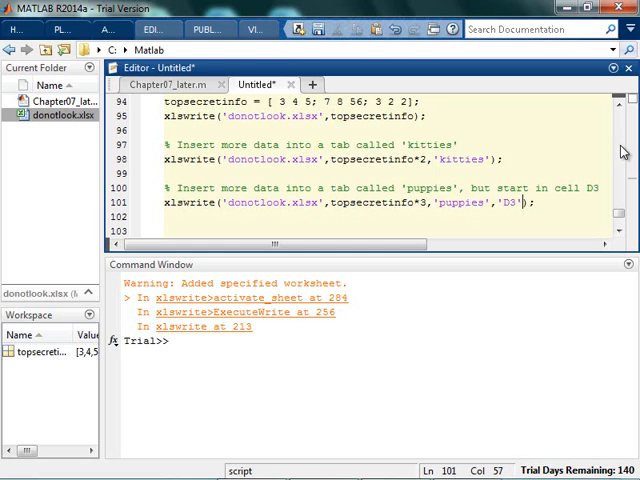
{"action": "type", "text": "h"}
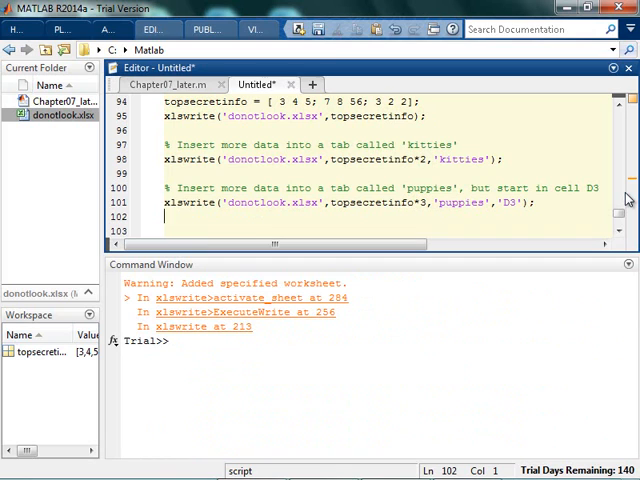
{"action": "left_click", "coordinate": [58, 116]}
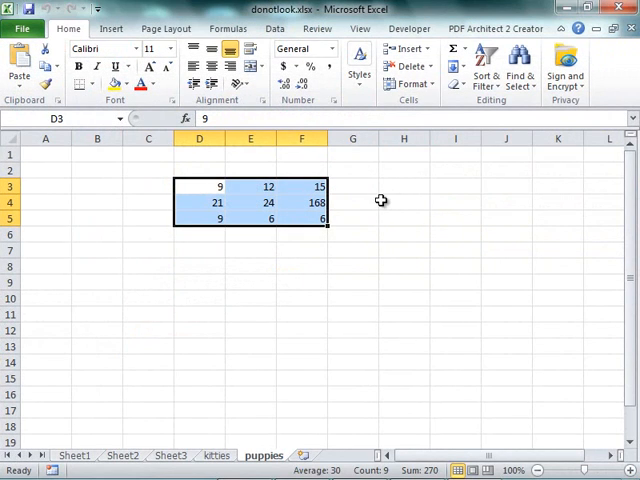
{"action": "mouse_move", "coordinate": [332, 268]}
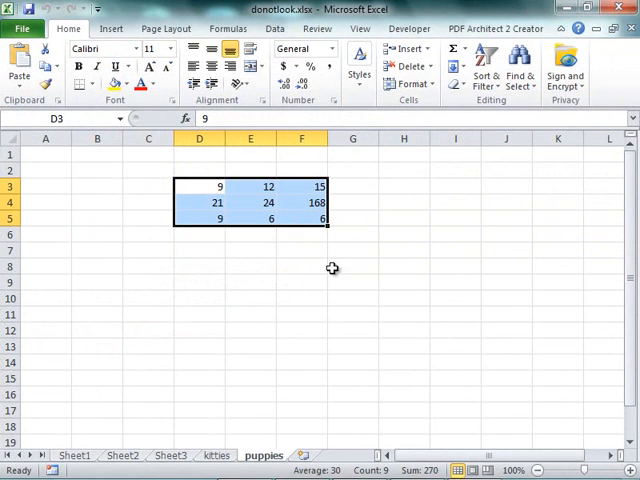
{"action": "mouse_move", "coordinate": [462, 304]}
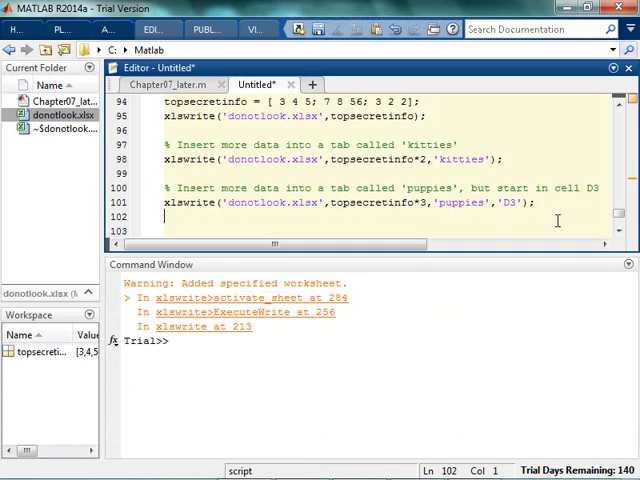
Add a section reading donotlook.xlsx into whatever with xlsread, copying the file name.
{"action": "key", "text": "enter"}
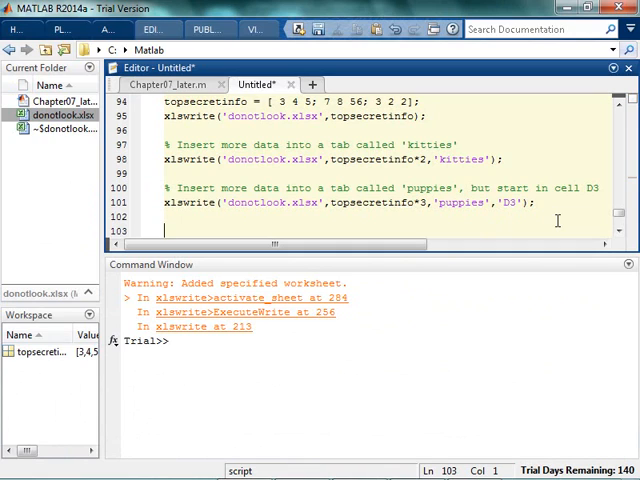
{"action": "type", "text": "whatever ="}
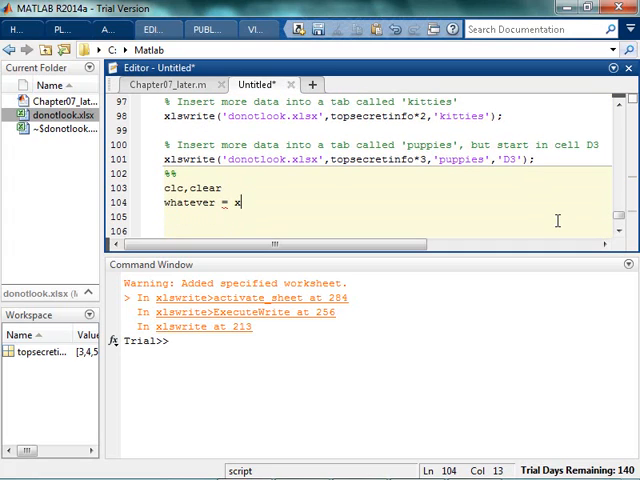
{"action": "type", "text": "xlsread('"}
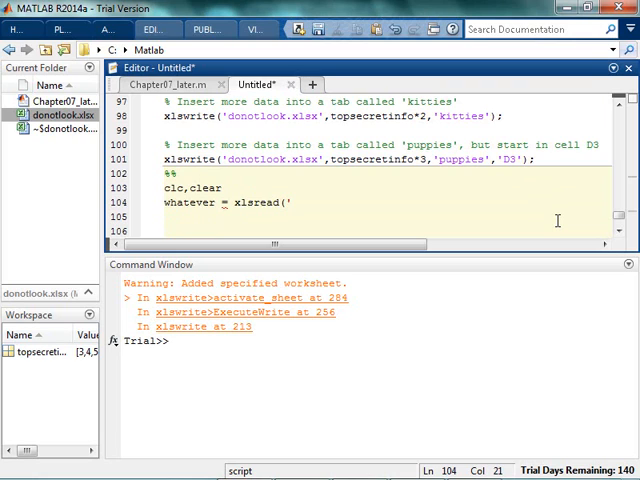
{"action": "double_click", "coordinate": [284, 160]}
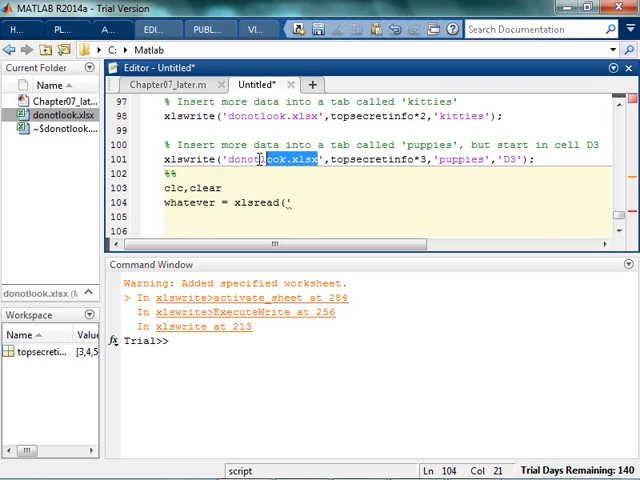
{"action": "type", "text": "'donotlook.xlsx')"}
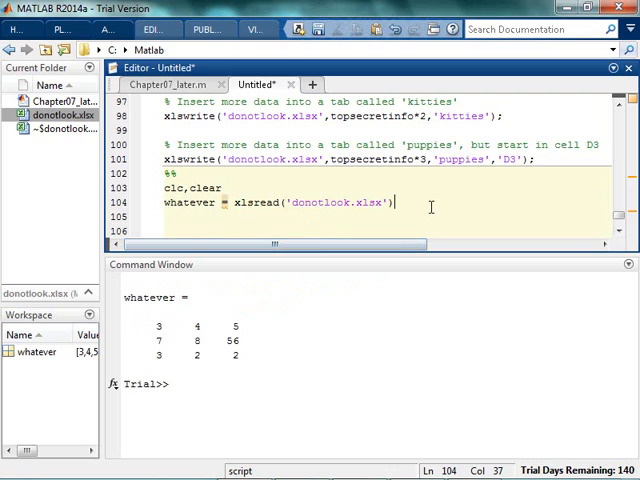
{"action": "scroll", "scroll_direction": "up", "scroll_amount": 3}
{"action": "type", "text": "morestuff = xlsread('donotlook.xlsx"}
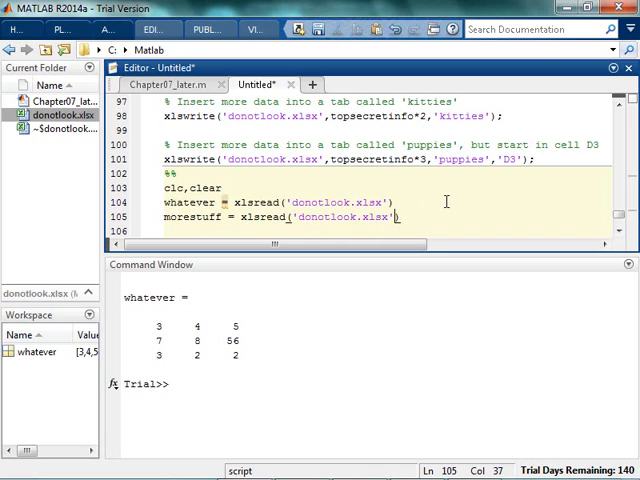
Read the 'kitties' sheet into morestuff and run the section to show the doubled matrix.
{"action": "type", "text": ",'kitties'"}
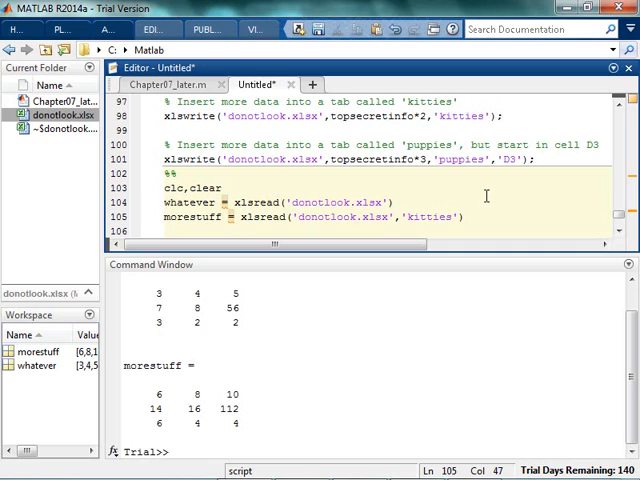
{"action": "key", "text": "enter"}
{"action": "type", "text": "evenmorestuff = xlsread('donotlook.xlsx','puppies',"}
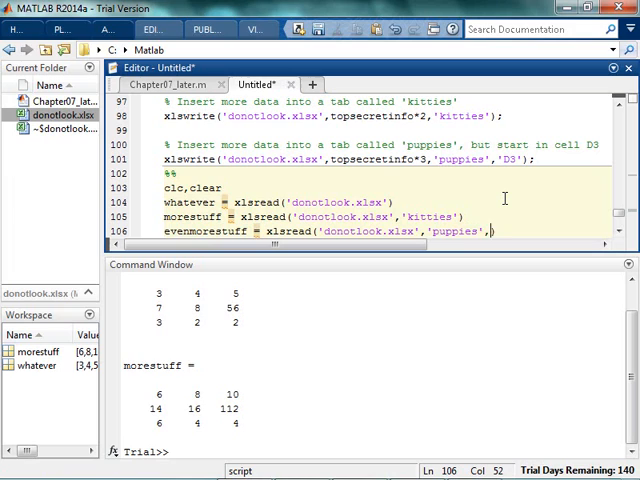
Read the puppies sheet from D3 into evenmorestuff, then widen the xlsread range to 'D3:F5'.
{"action": "type", "text": "'D3'"}
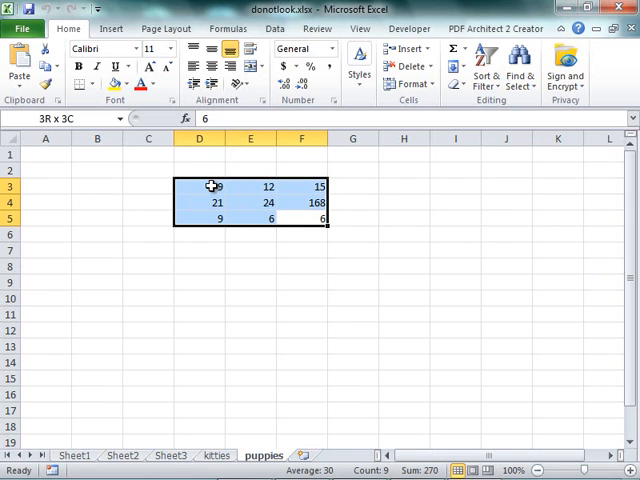
{"action": "left_click", "coordinate": [368, 220]}
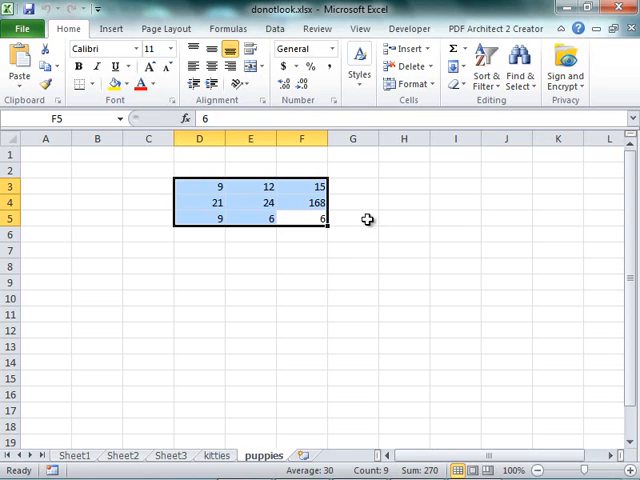
{"action": "left_click", "coordinate": [302, 202]}
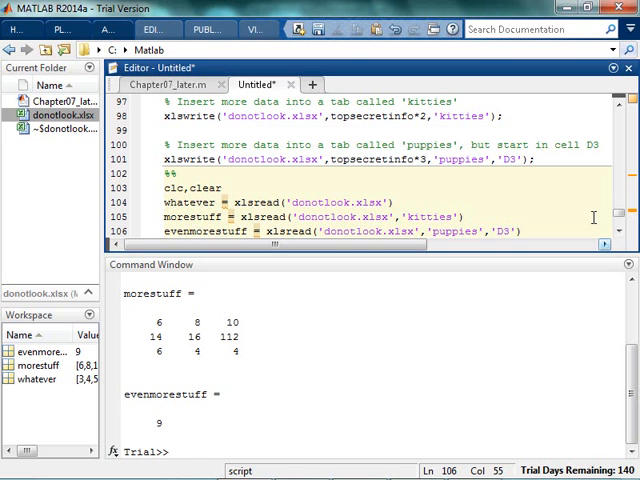
{"action": "type", "text": ":F5"}
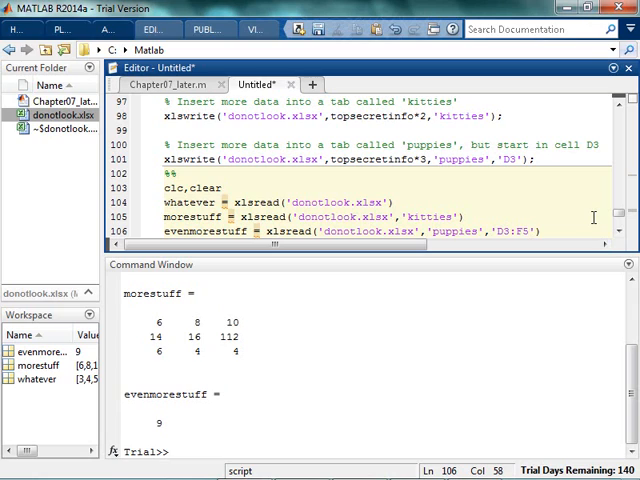